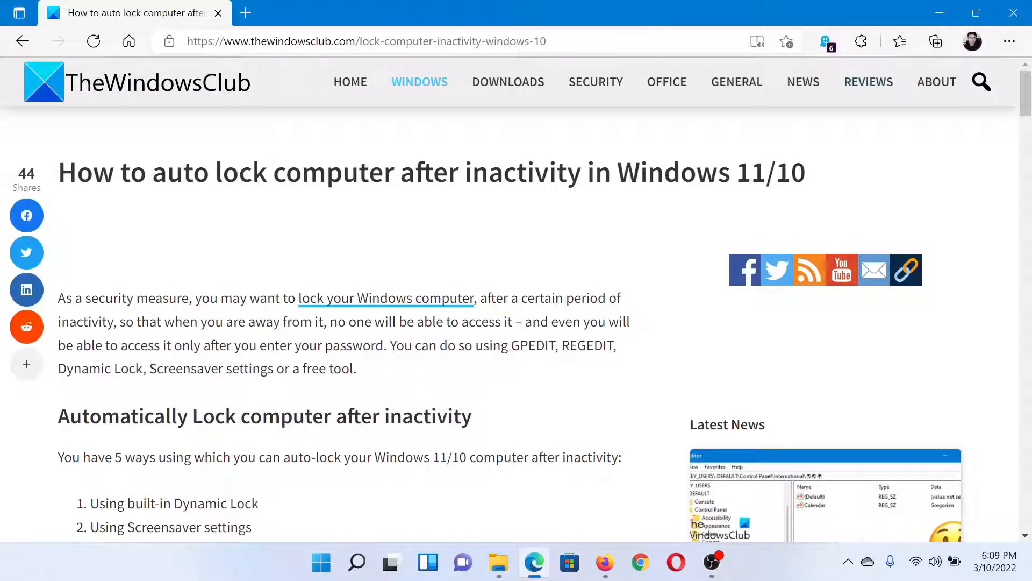
Launch Windows Settings from the Start button's quick link menu over the Edge article.
drag(151, 172, 488, 172)
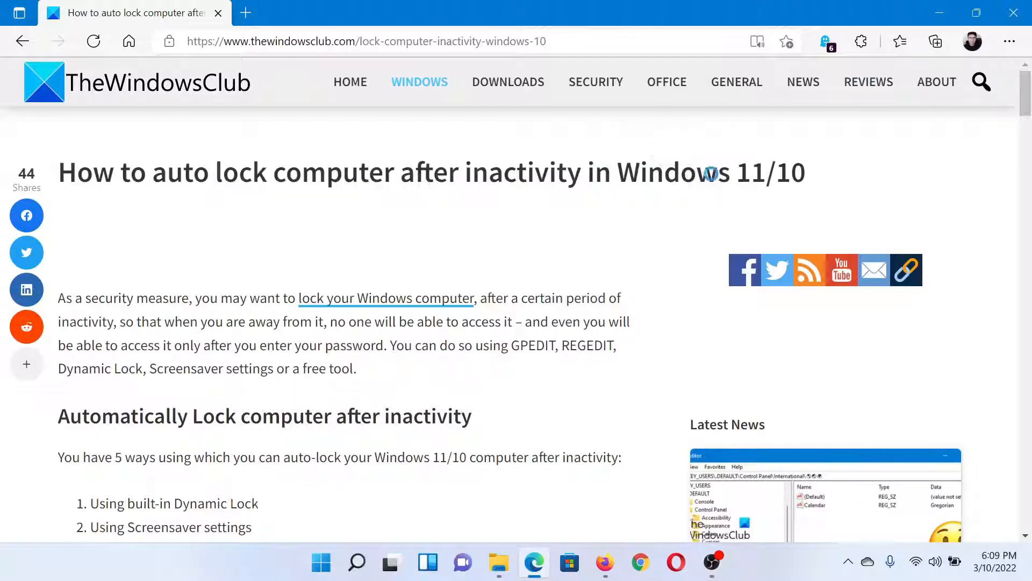
scroll(down, 3)
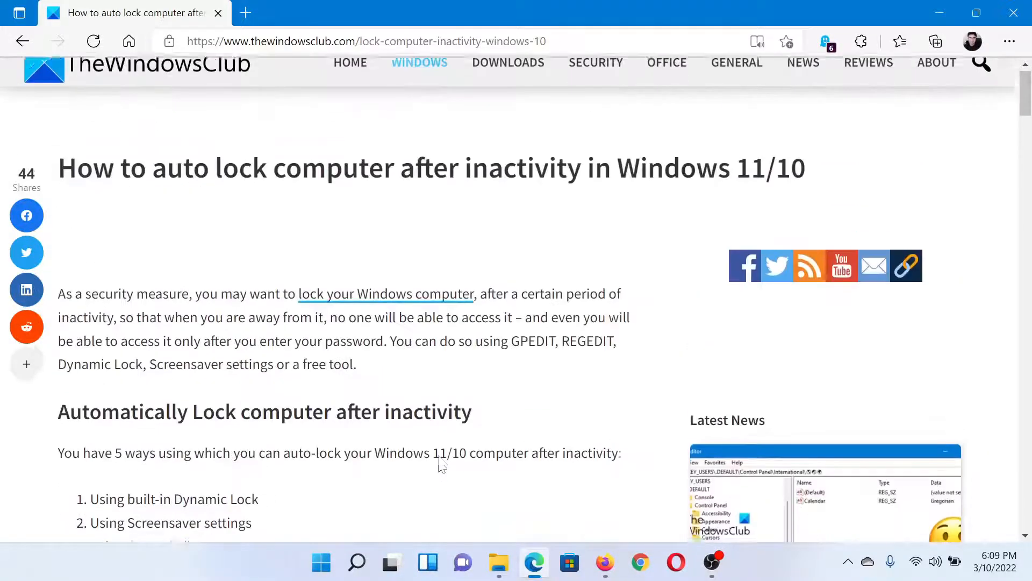
scroll(up, 3)
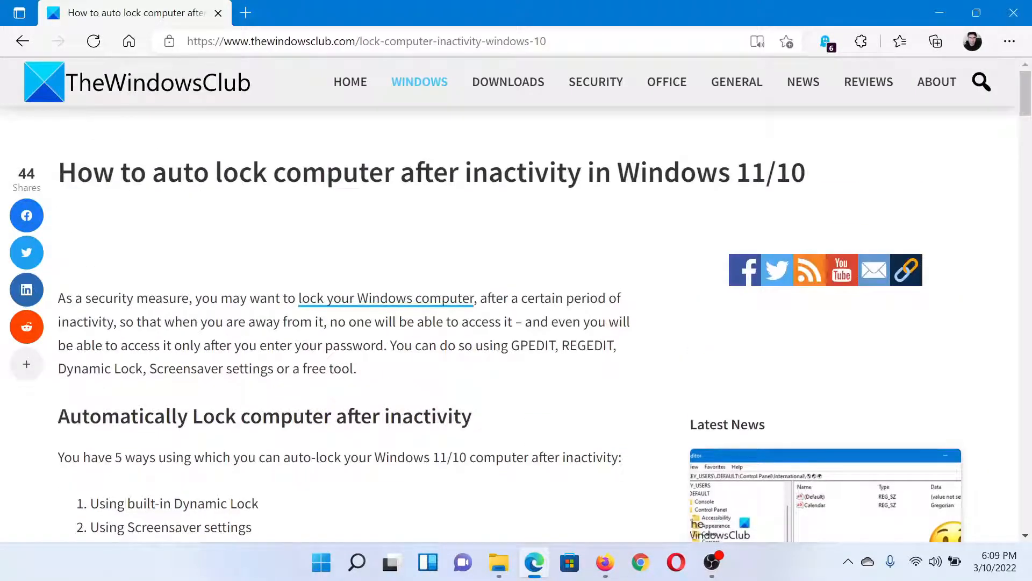
right_click(320, 562)
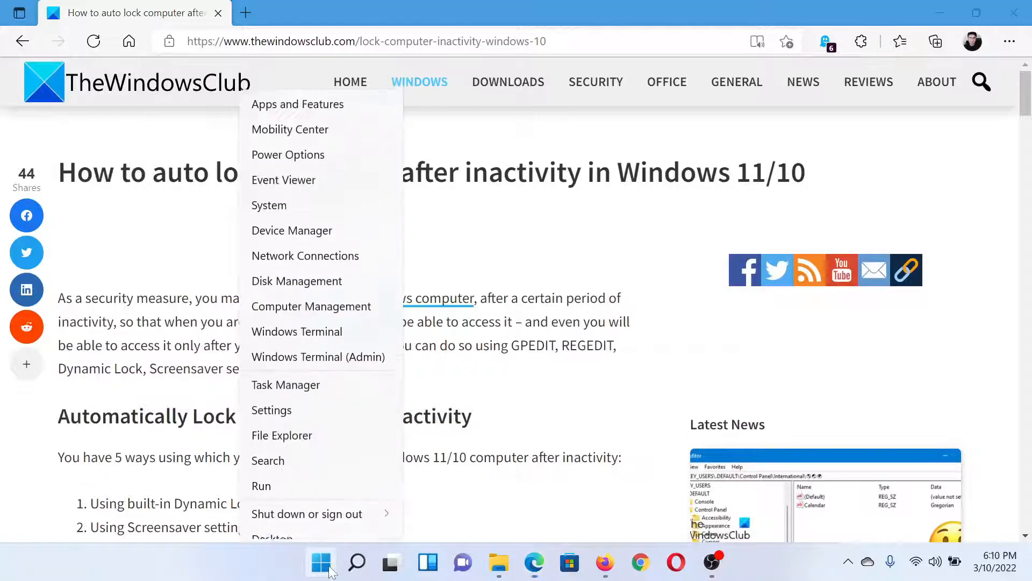
click(271, 410)
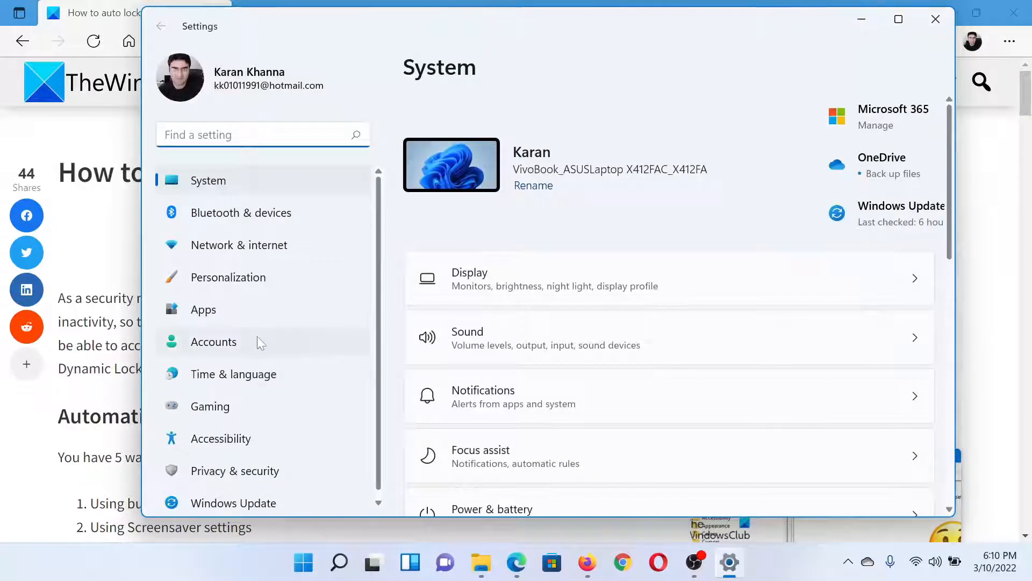
Go to the Accounts settings page.
click(213, 341)
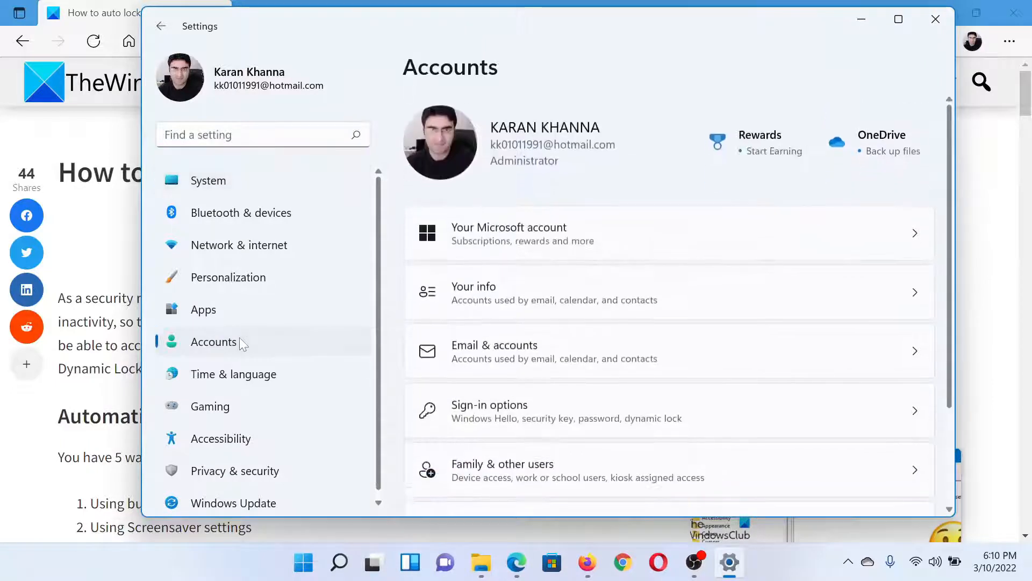
mouse_move(530, 411)
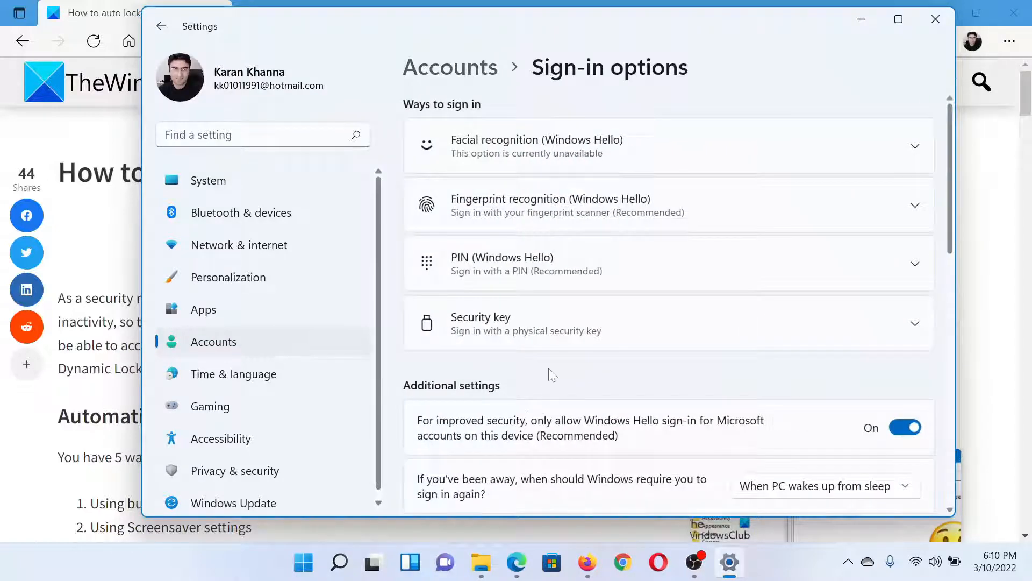
Expand Dynamic lock and enable 'Allow Windows to automatically lock your device when you're away'.
scroll(down, 3)
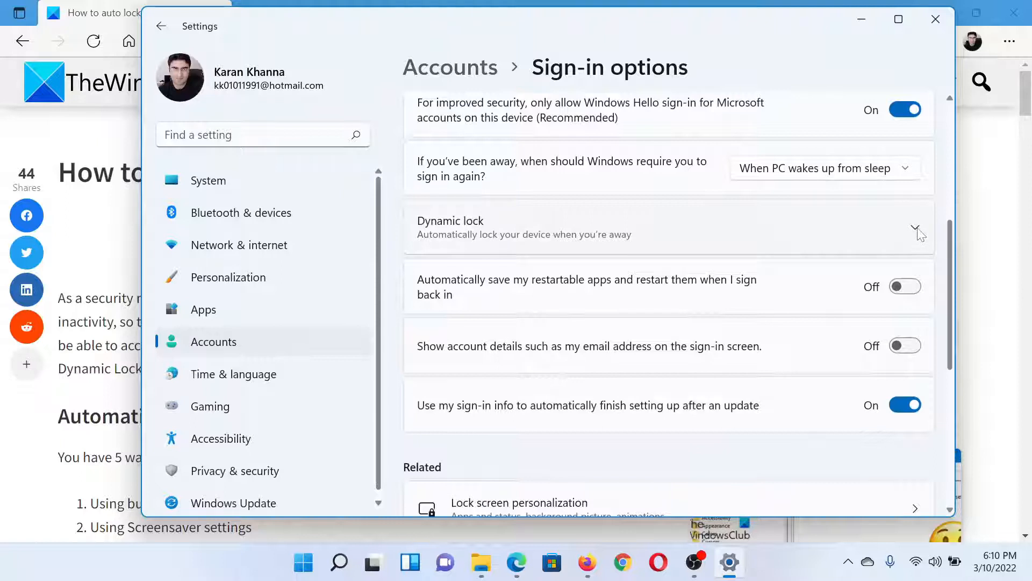
click(915, 227)
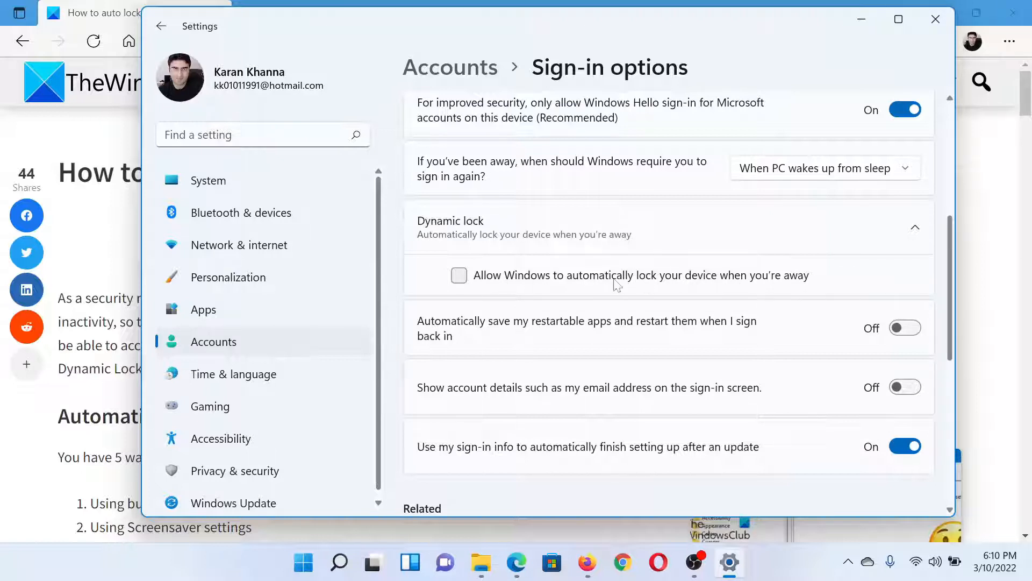
click(459, 276)
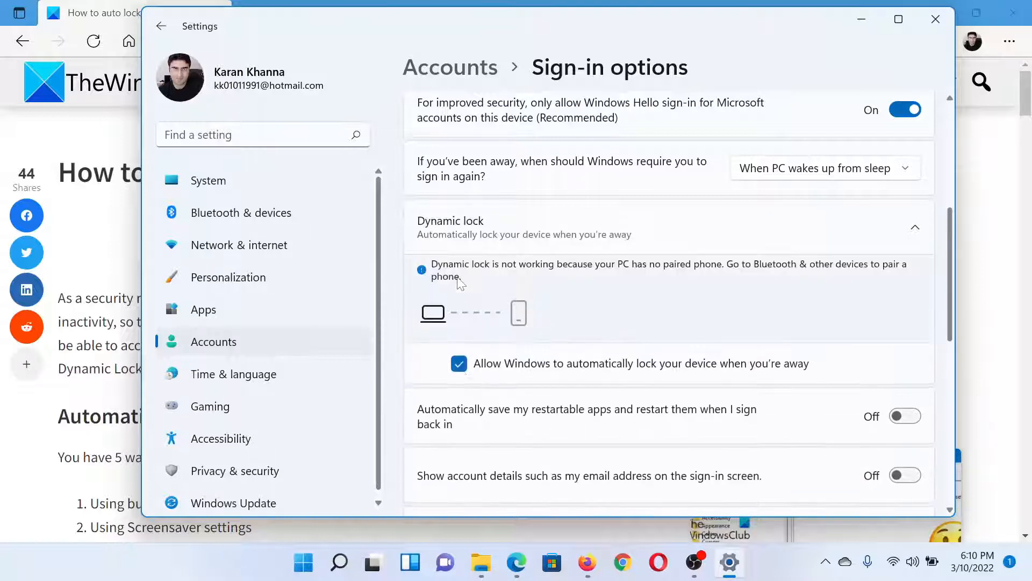